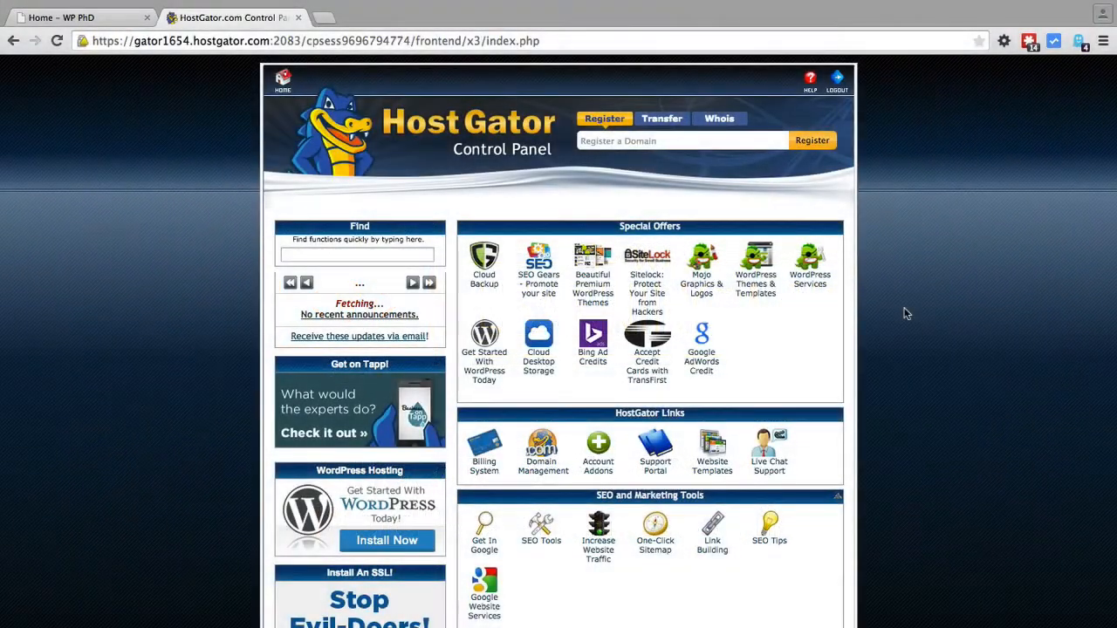
# Step: Launch File Manager in the wp-phd.com document root with hidden files shown
pyautogui.scroll(-3)
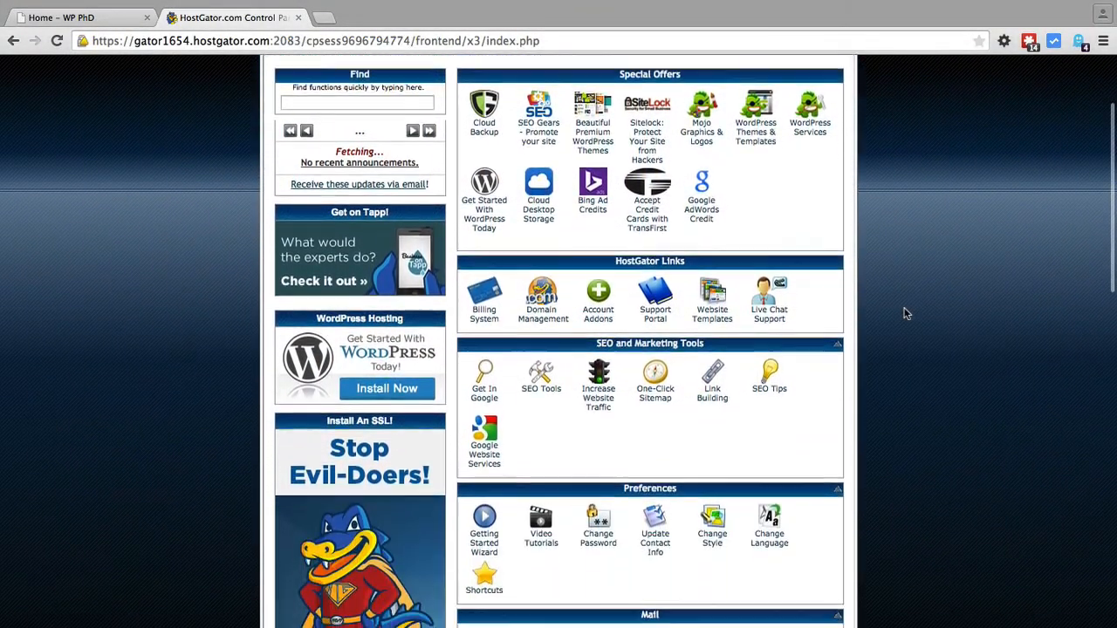
pyautogui.scroll(-3)
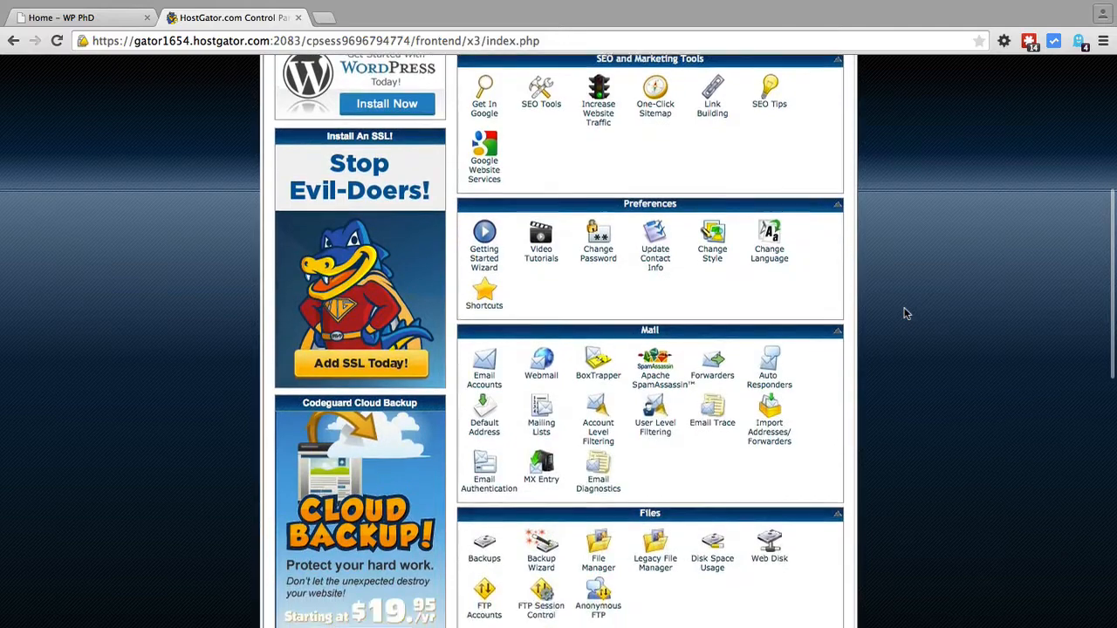
pyautogui.scroll(-3)
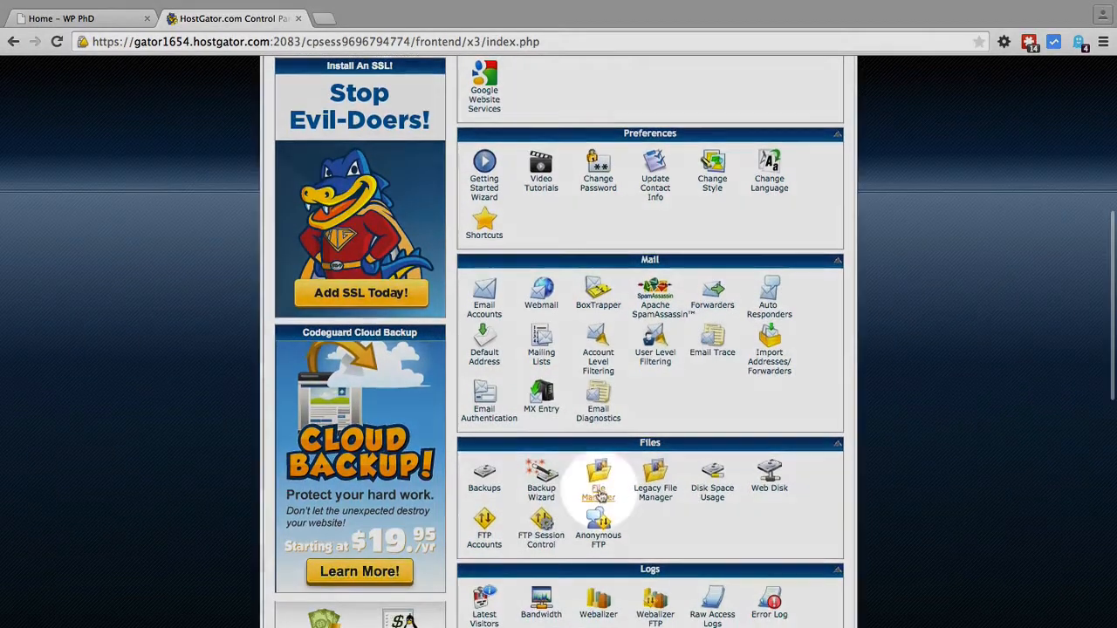
pyautogui.click(597, 475)
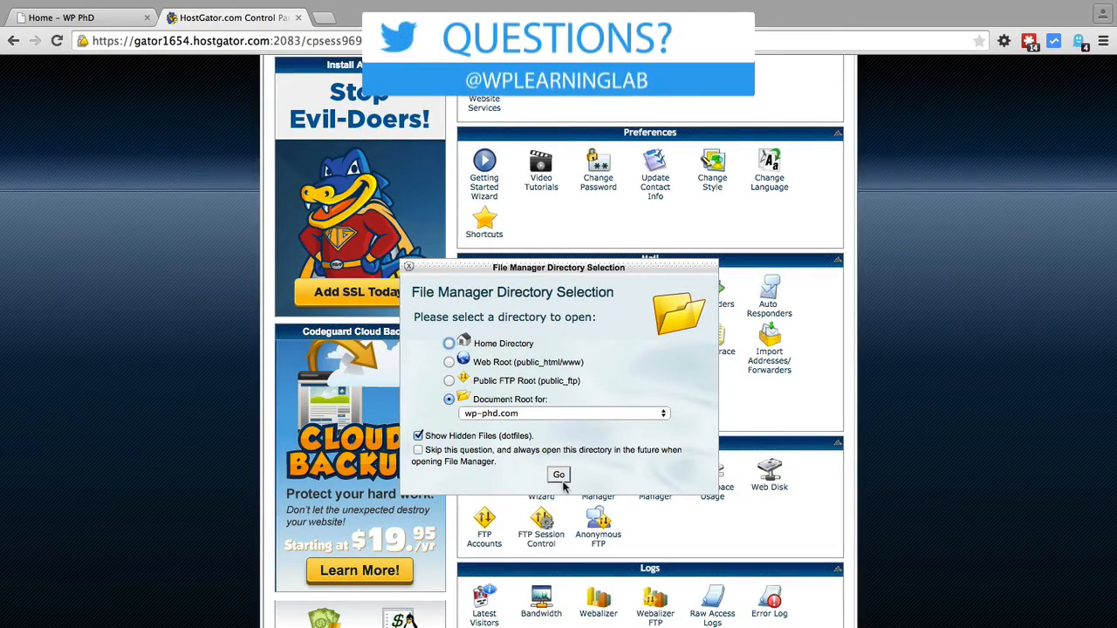
pyautogui.click(559, 475)
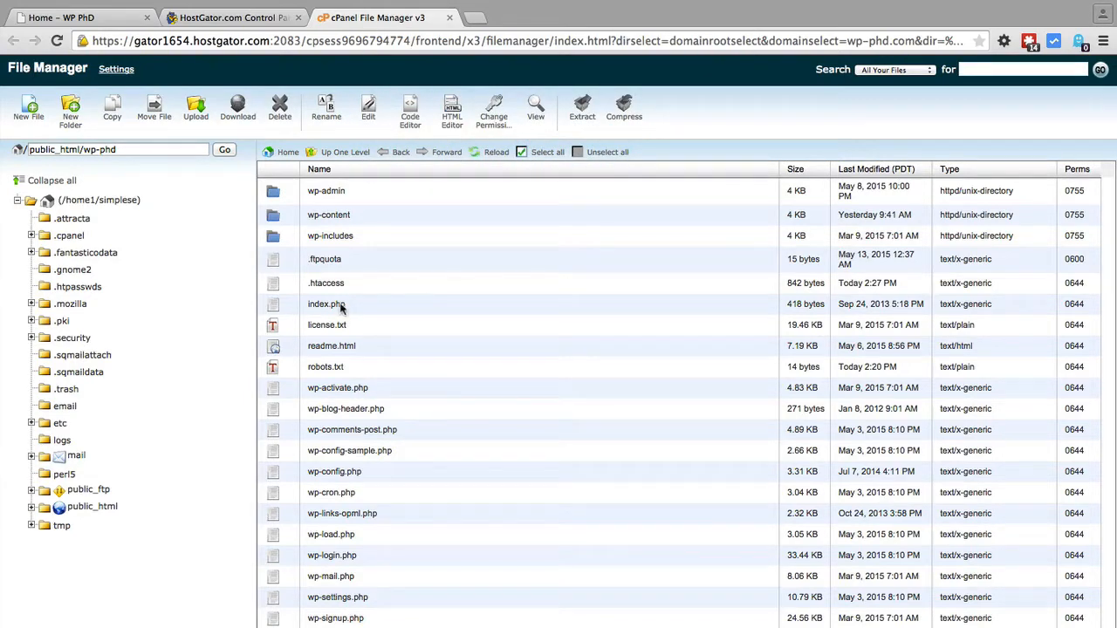
# Step: Start a copy of the .htaccess file from its right-click menu
pyautogui.click(325, 283)
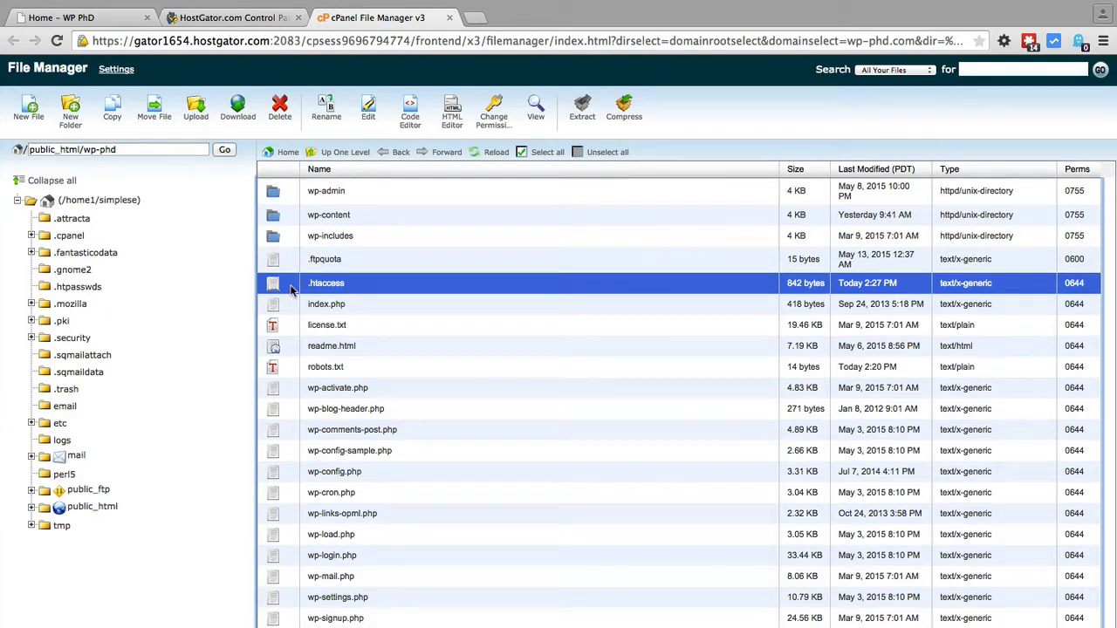
pyautogui.rightClick(325, 282)
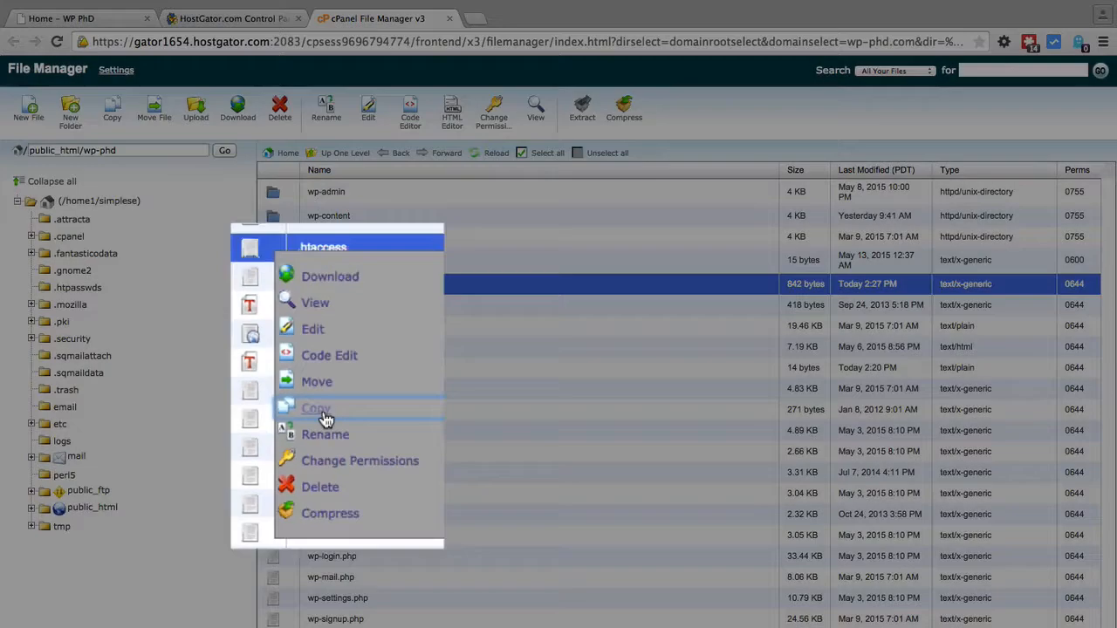
pyautogui.click(316, 409)
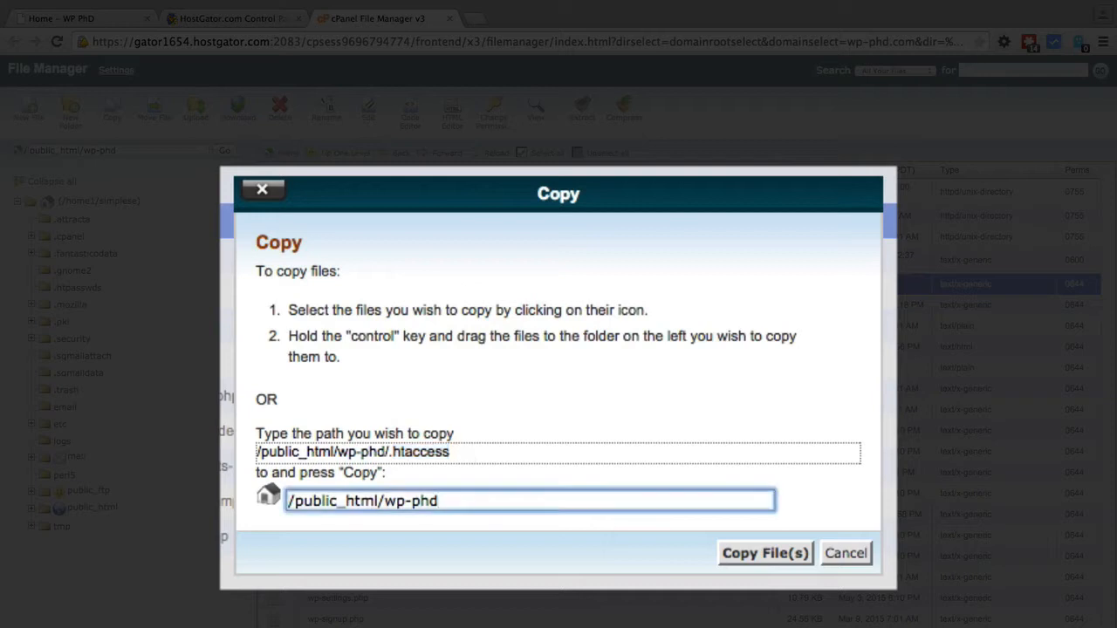
# Step: Copy .htaccess to the destination /public_html/wp-phd/wp-admin
pyautogui.doubleClick(422, 452)
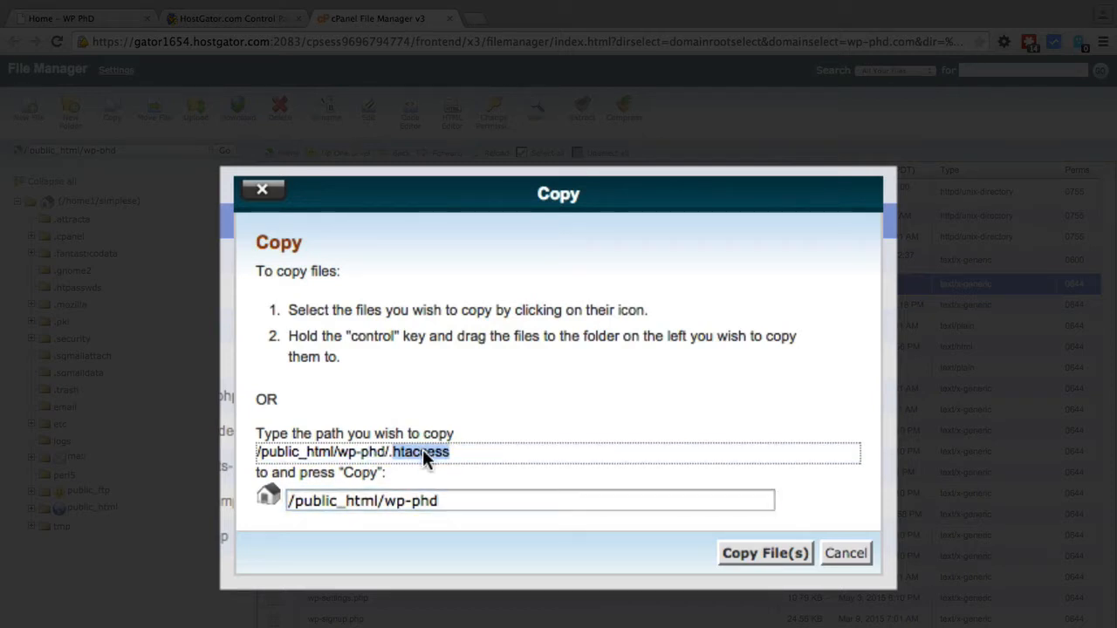
pyautogui.click(527, 500)
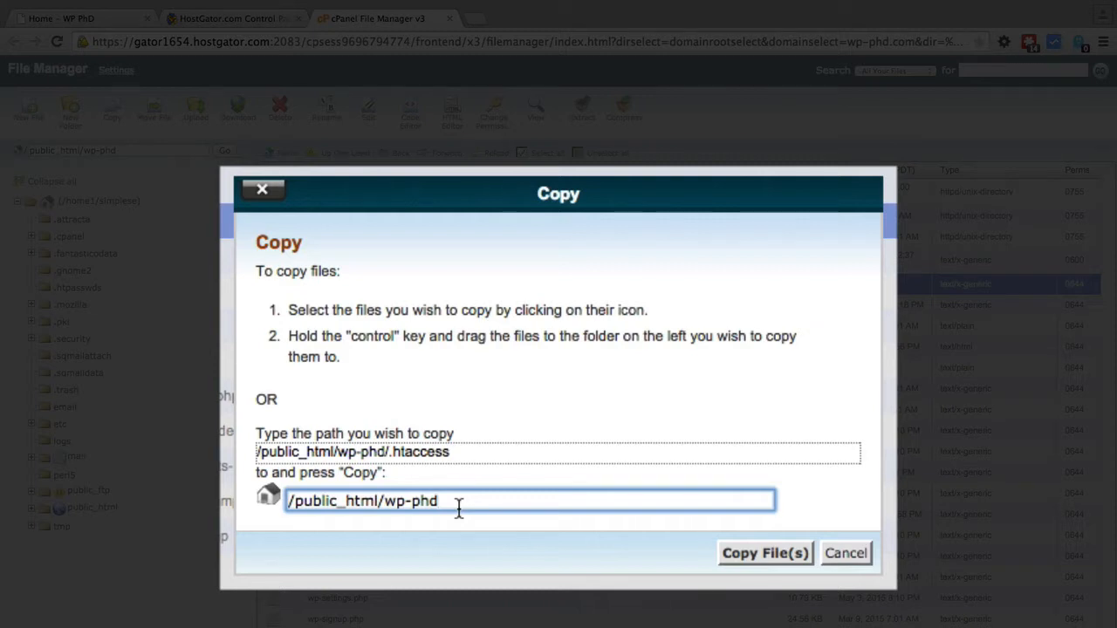
pyautogui.write('/')
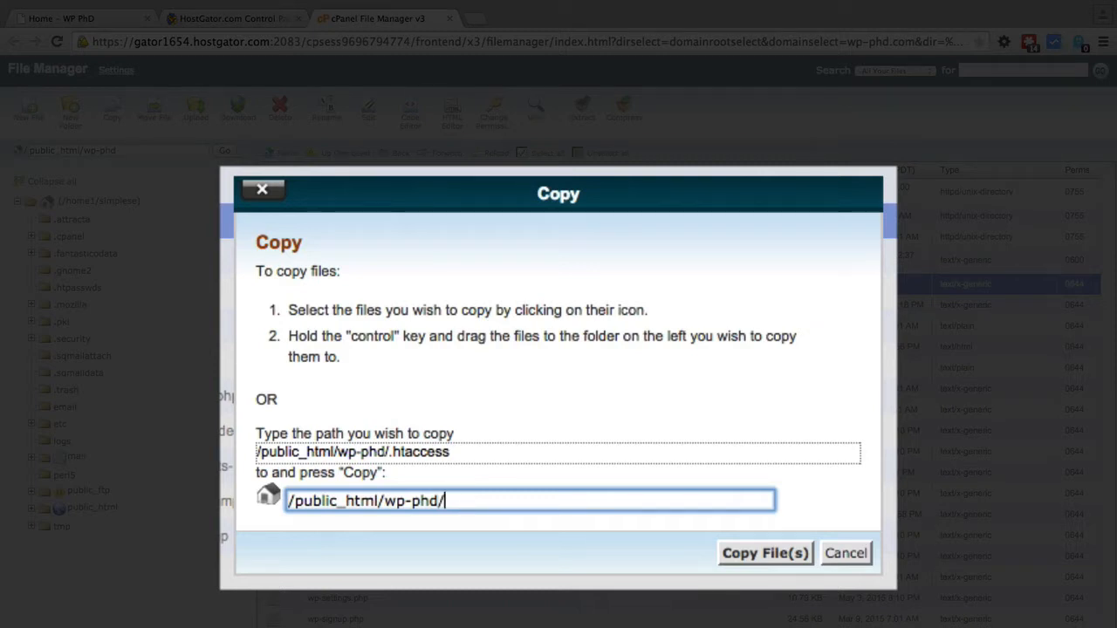
pyautogui.write('wp-')
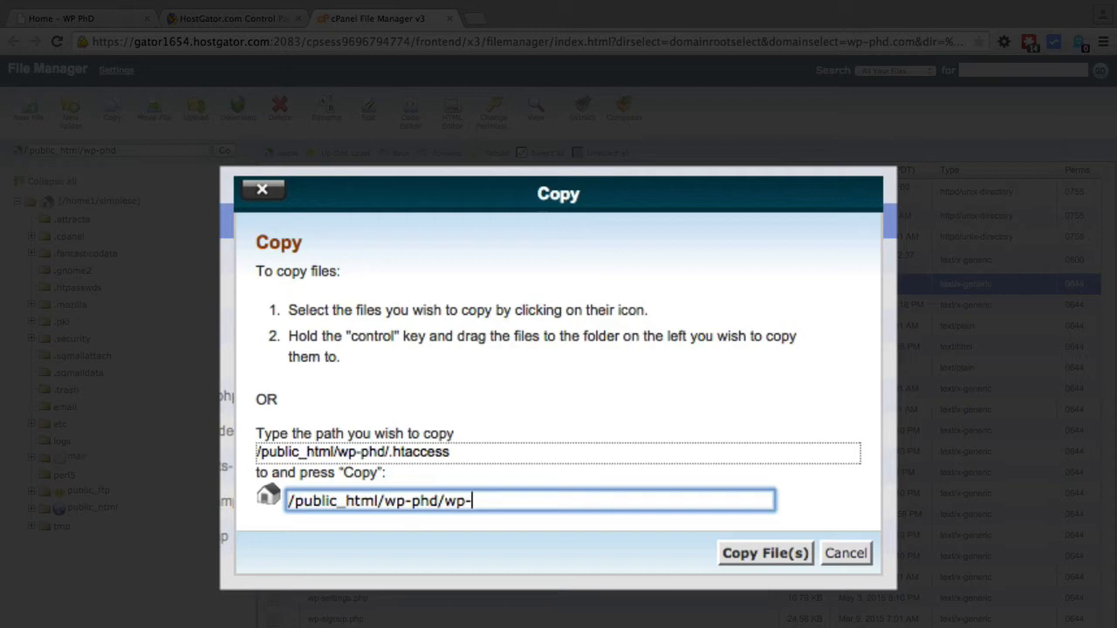
pyautogui.write('admin')
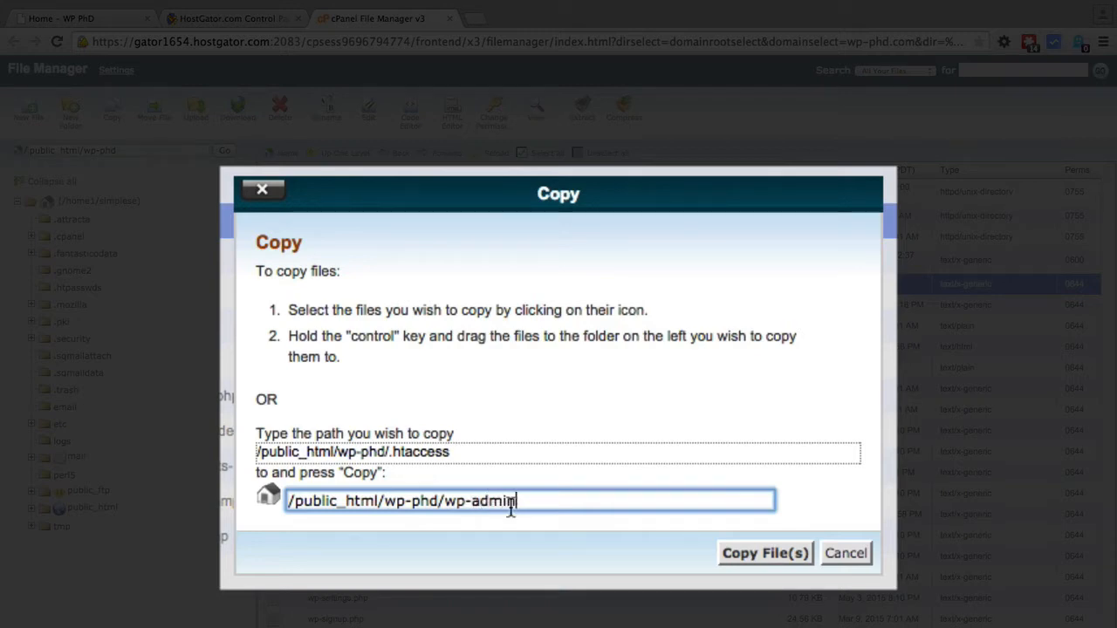
pyautogui.click(765, 552)
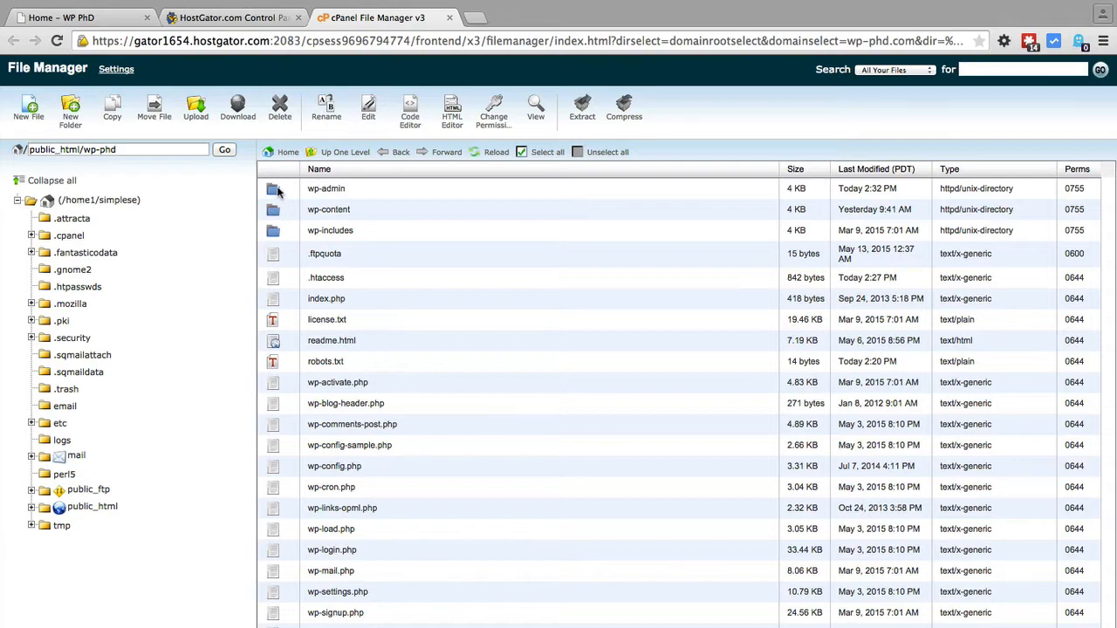
# Step: Inside wp-admin, rename the copied .htaccess to .htaccess-bkp
pyautogui.doubleClick(325, 189)
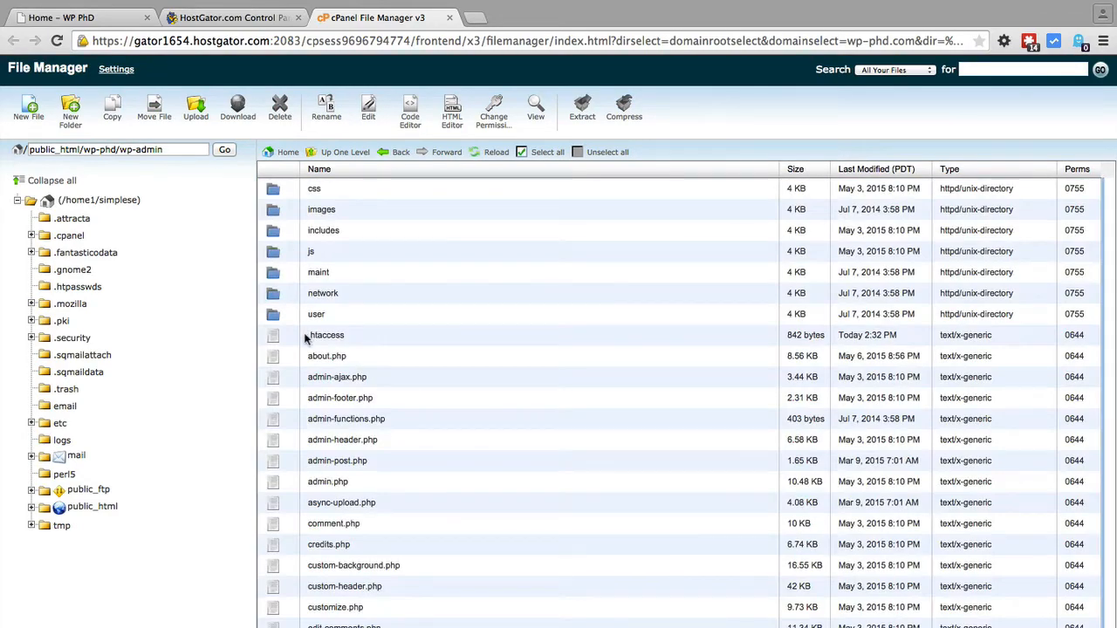
pyautogui.click(329, 335)
pyautogui.write('-')
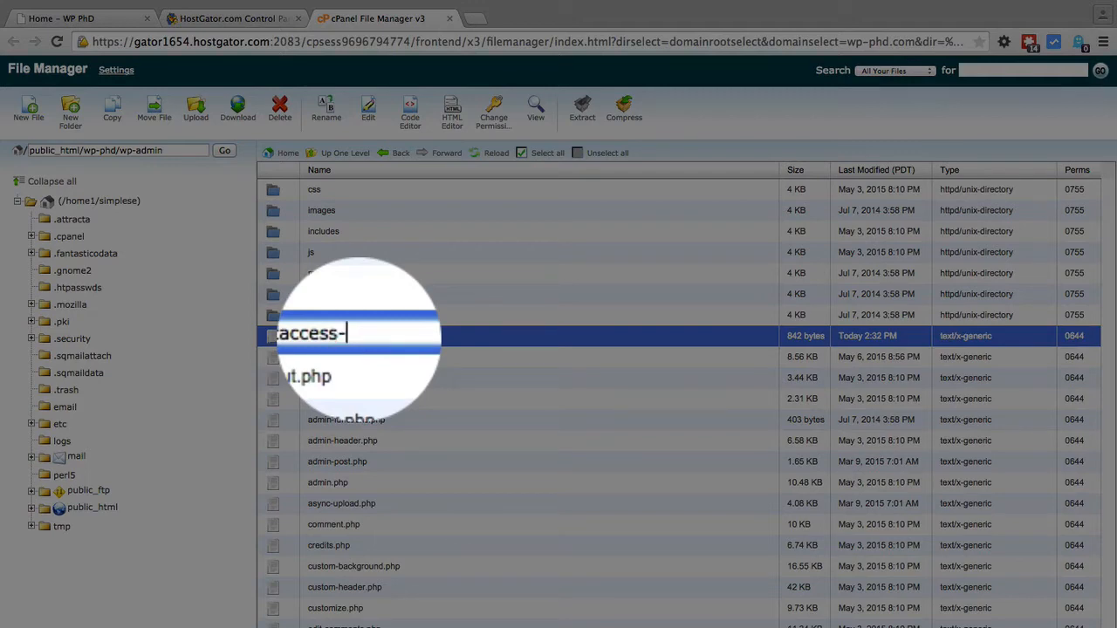
pyautogui.write('bkp')
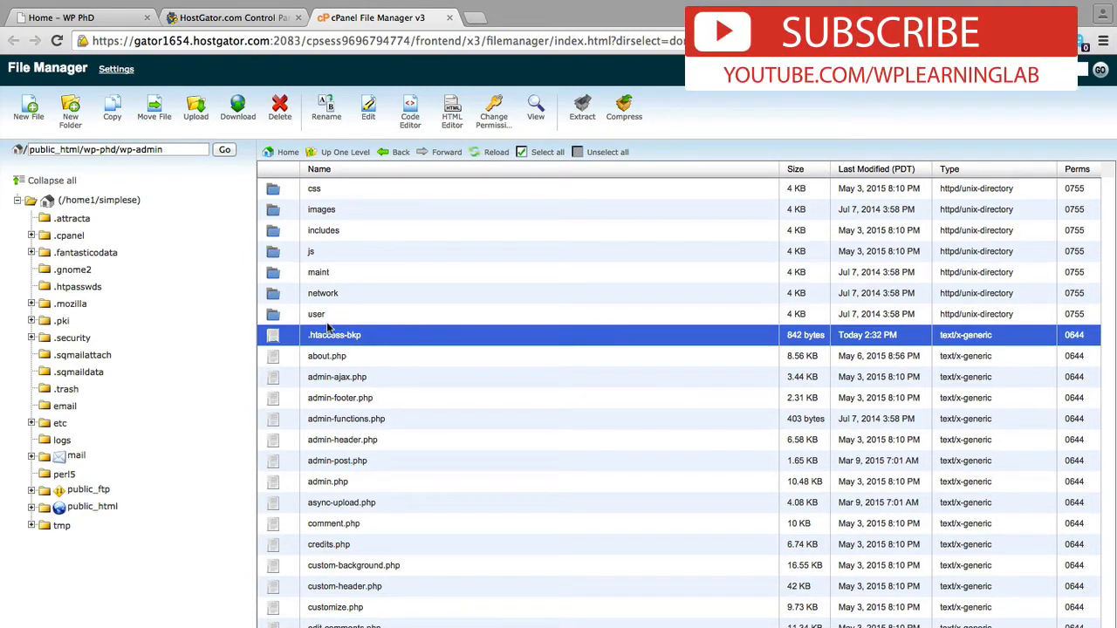
# Step: Move .htaccess-bkp from wp-admin to /public_html/wp-phd/
pyautogui.rightClick(336, 335)
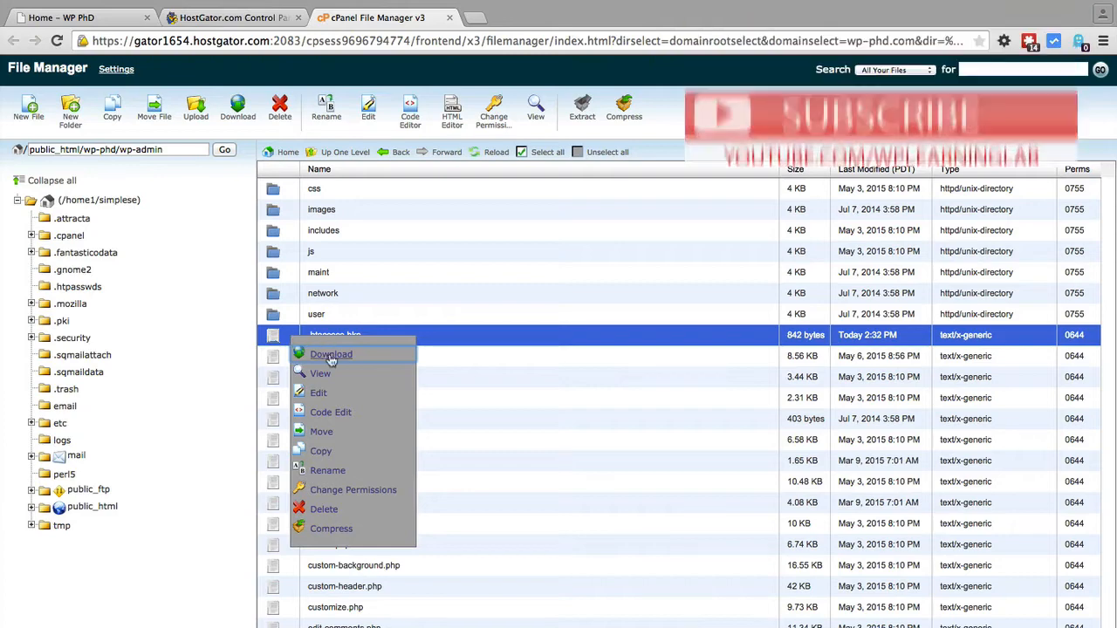
pyautogui.click(321, 431)
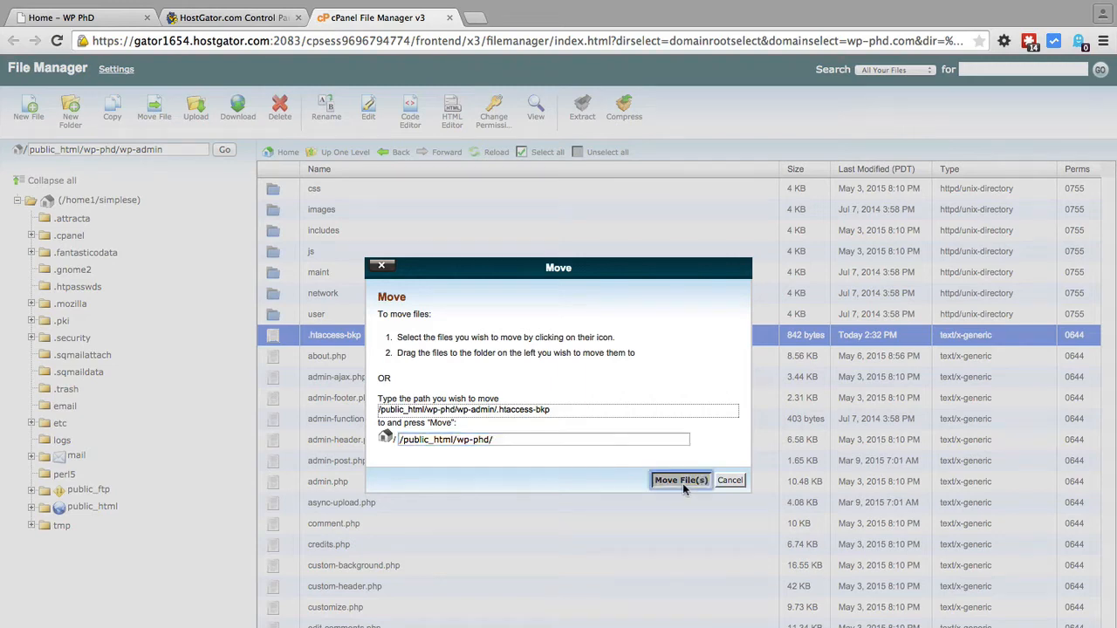
pyautogui.click(681, 480)
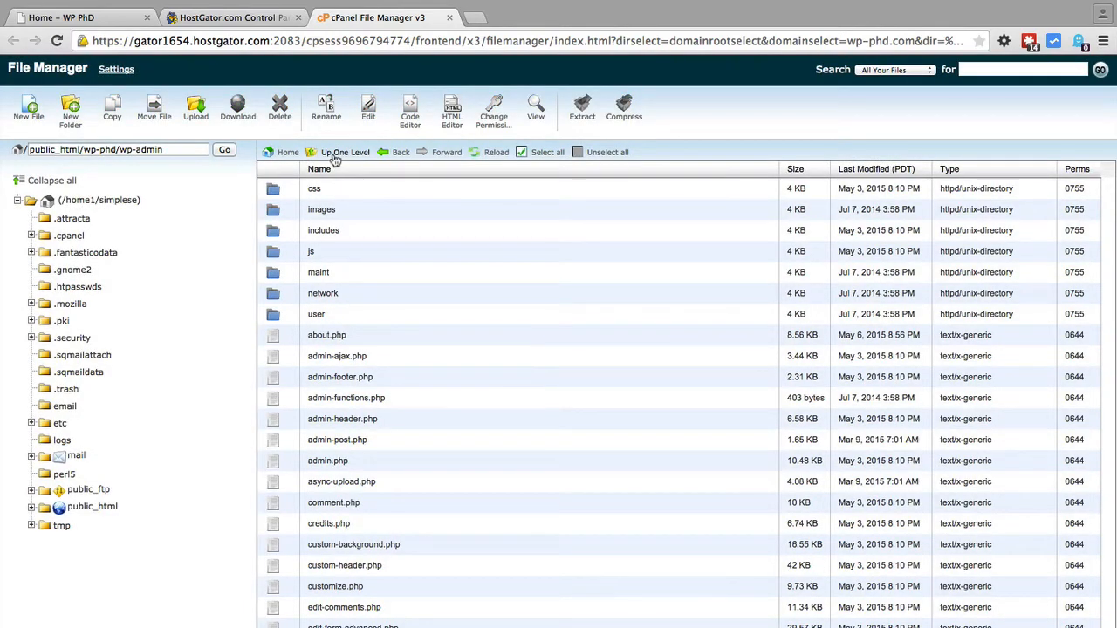
# Step: Go up to the wp-phd root and compare .htaccess with .htaccess-bkp side by side
pyautogui.click(345, 152)
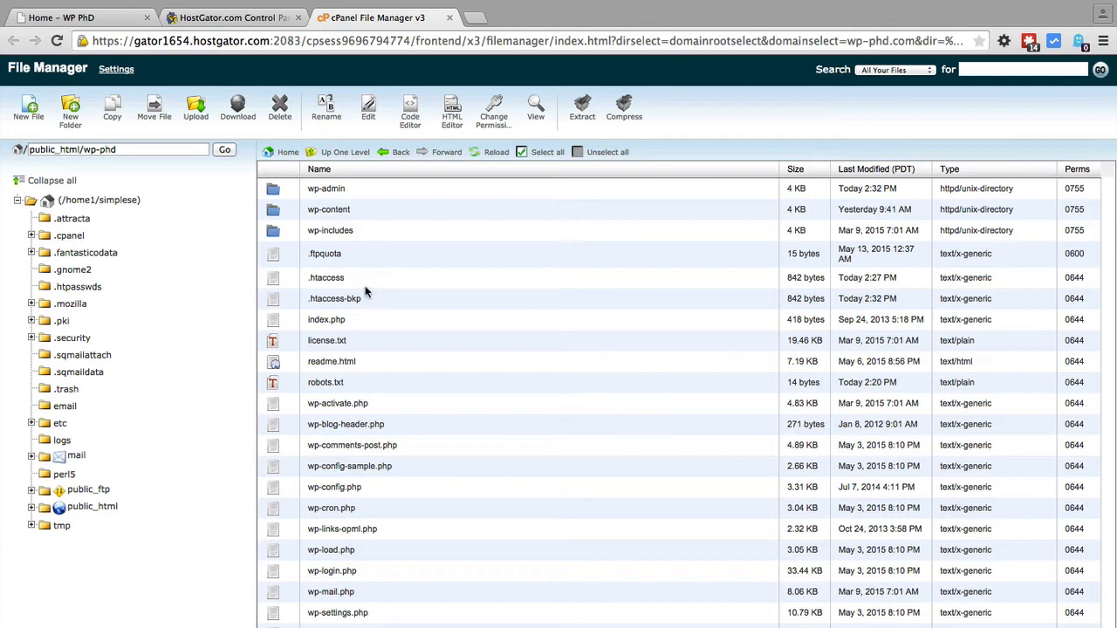
pyautogui.click(324, 277)
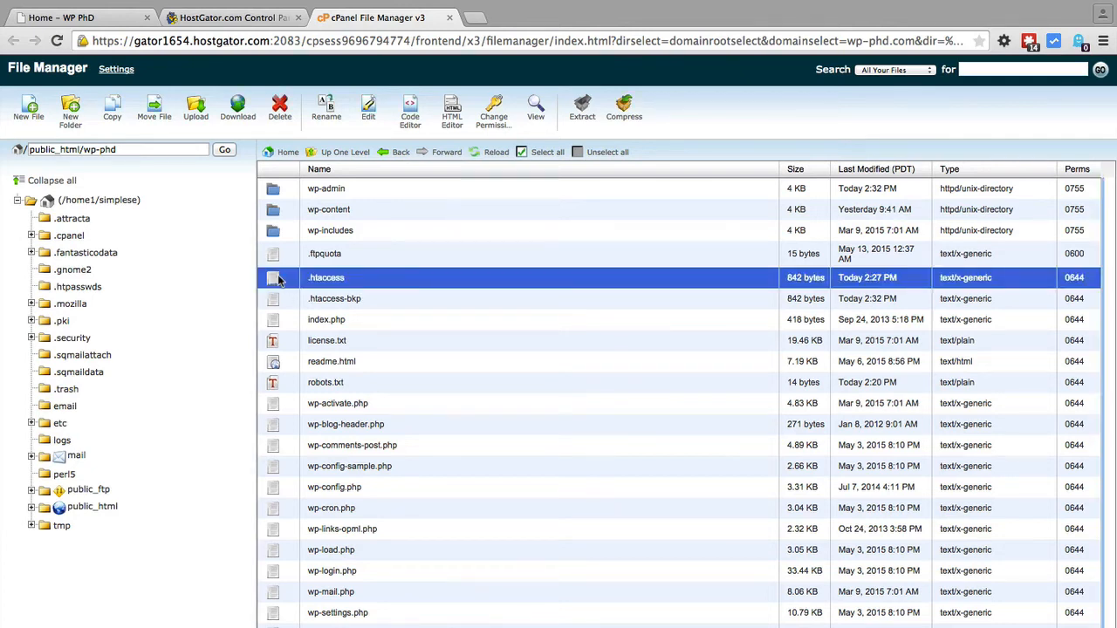
pyautogui.click(335, 298)
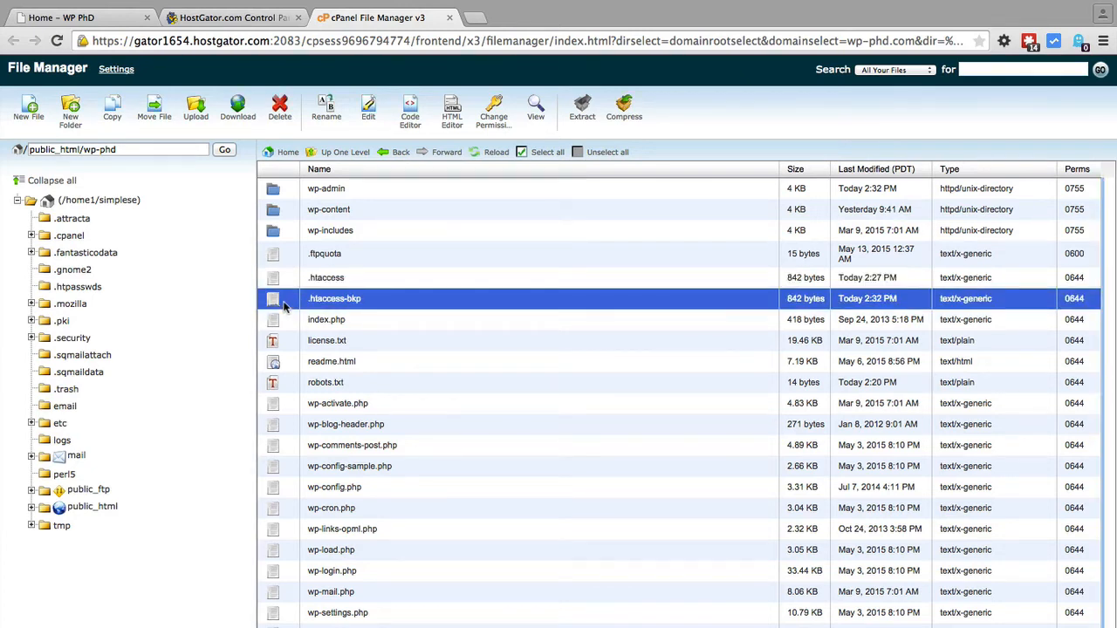
pyautogui.click(326, 278)
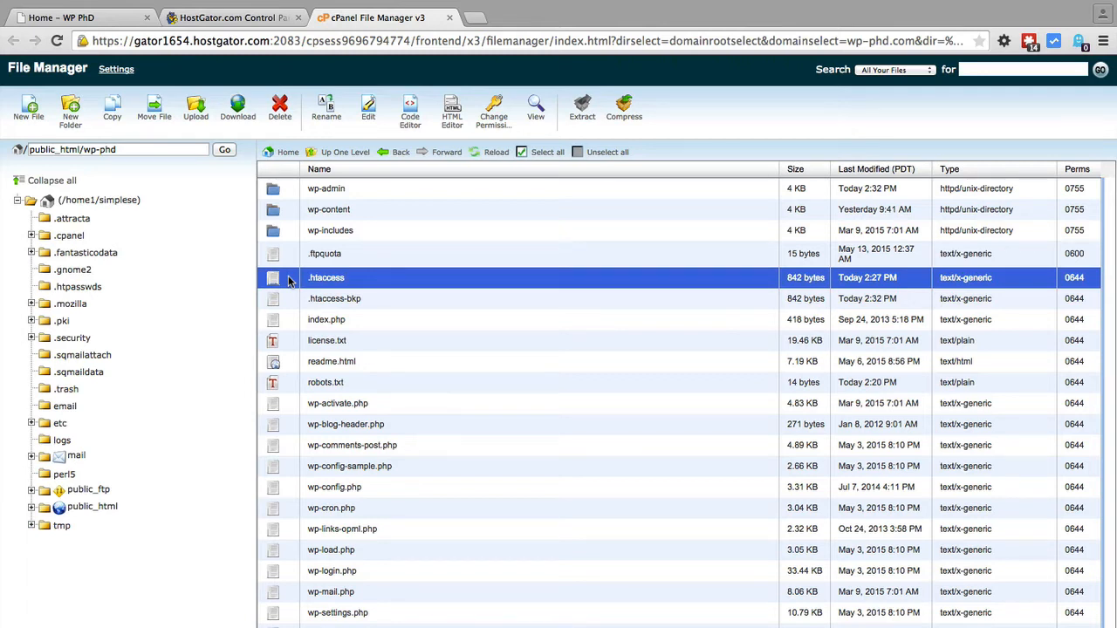
pyautogui.moveTo(347, 283)
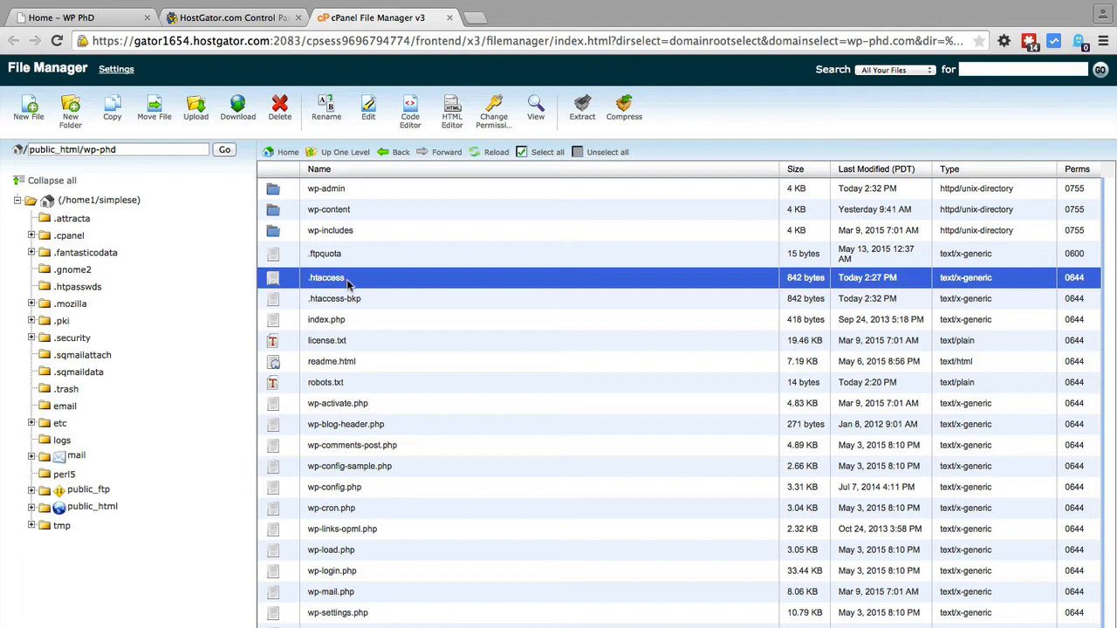
pyautogui.click(335, 299)
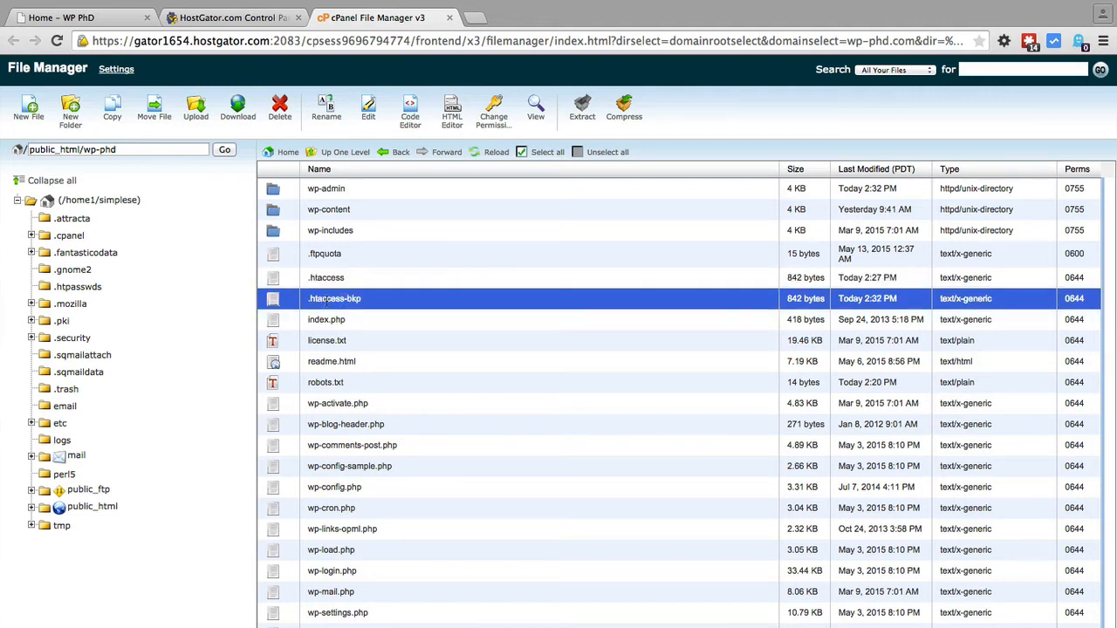